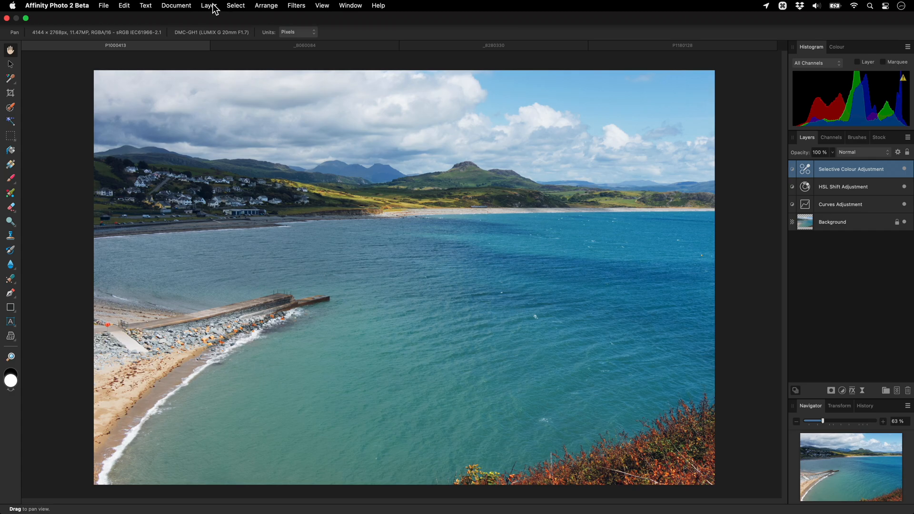
- Add a Black & White adjustment layer from the Layer menu to the coastal photo
{"action": "left_click", "coordinate": [209, 6]}
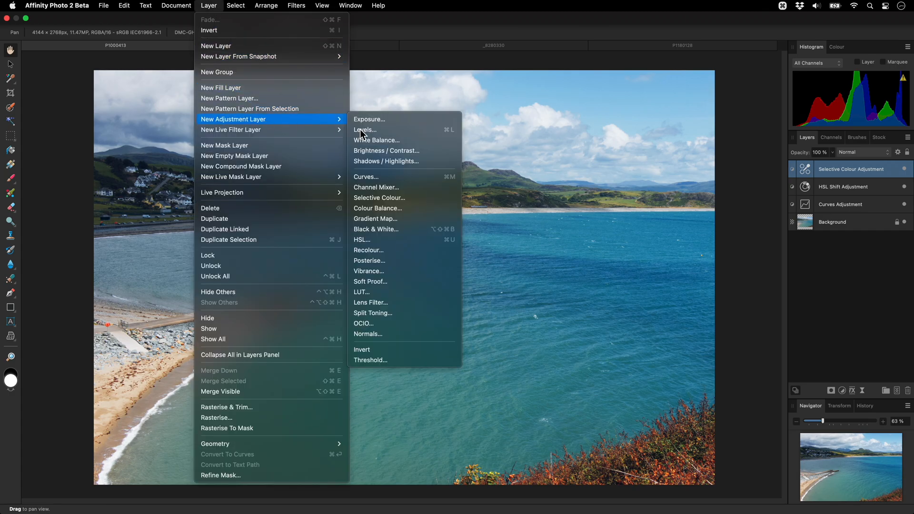
{"action": "mouse_move", "coordinate": [376, 230]}
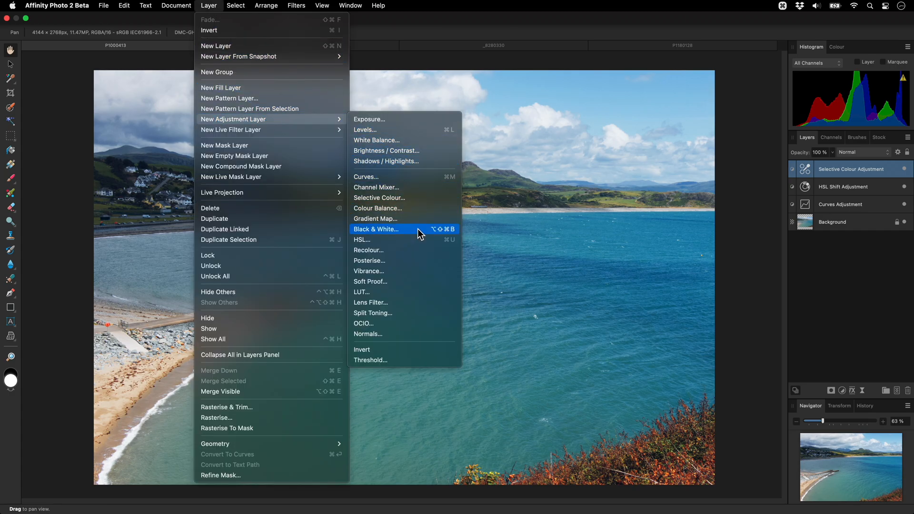
{"action": "left_click", "coordinate": [375, 228]}
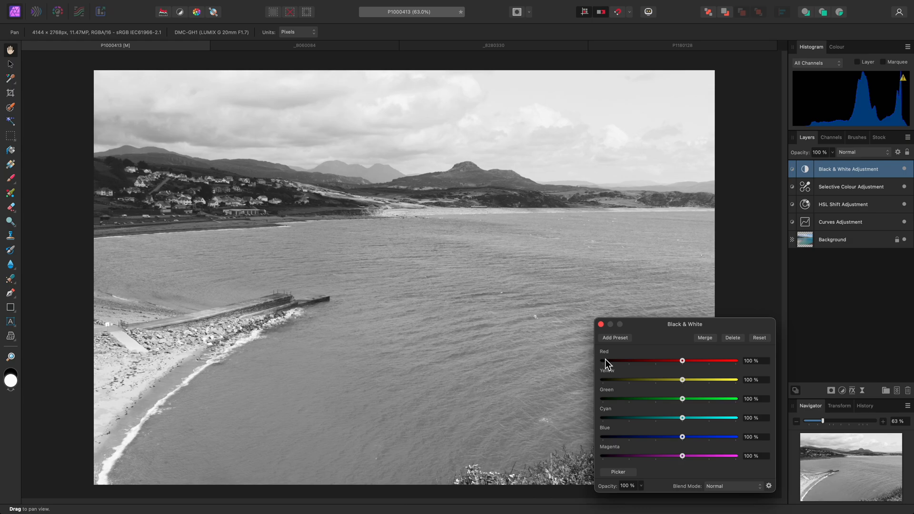
{"action": "mouse_move", "coordinate": [621, 401]}
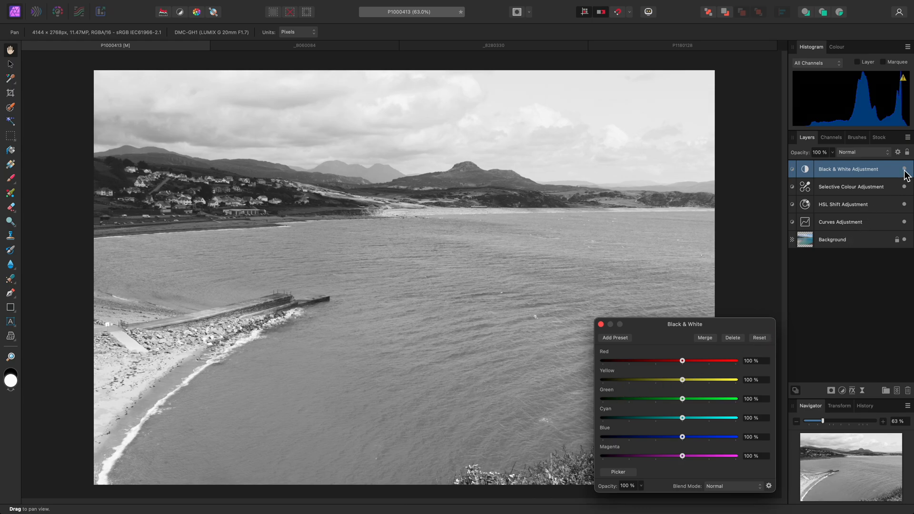
{"action": "left_click", "coordinate": [905, 170]}
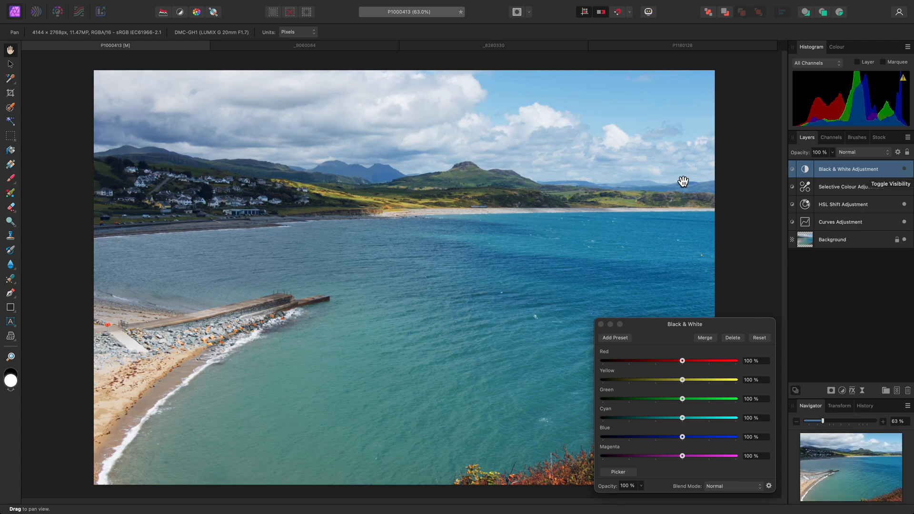
{"action": "mouse_move", "coordinate": [491, 266]}
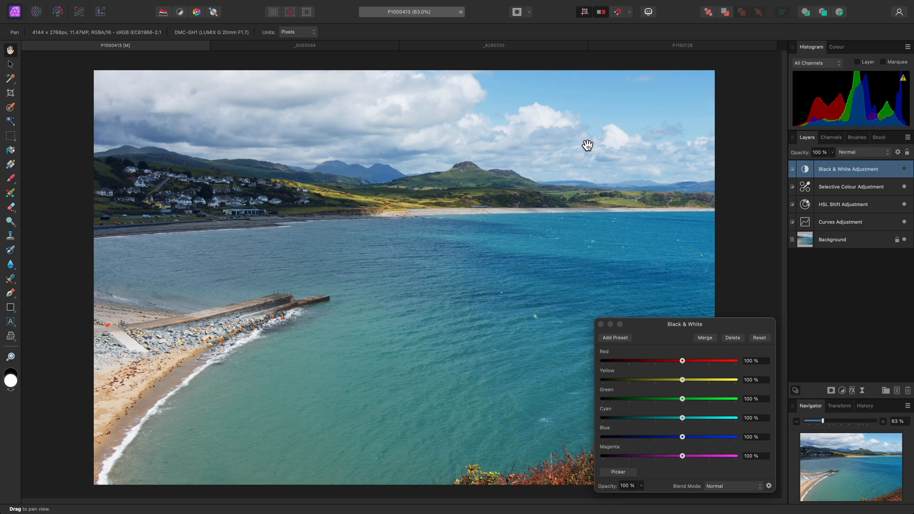
{"action": "mouse_move", "coordinate": [576, 134]}
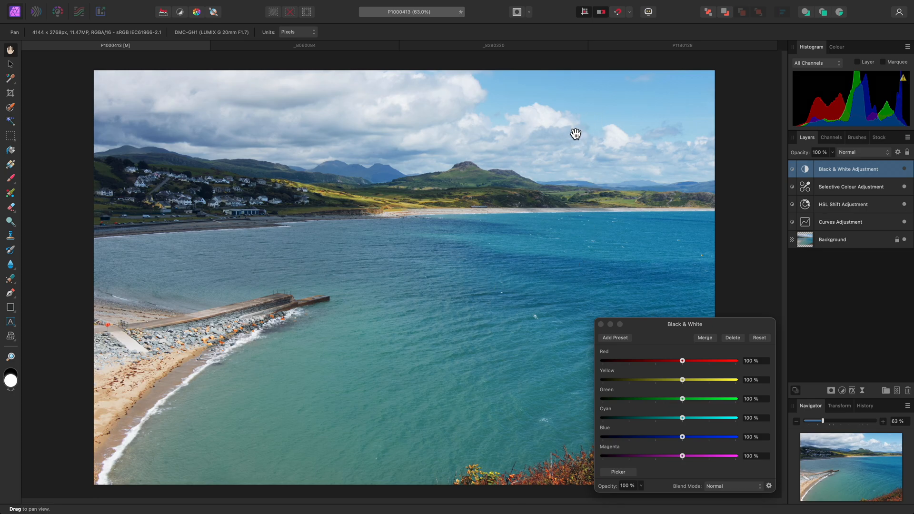
{"action": "left_click", "coordinate": [792, 170]}
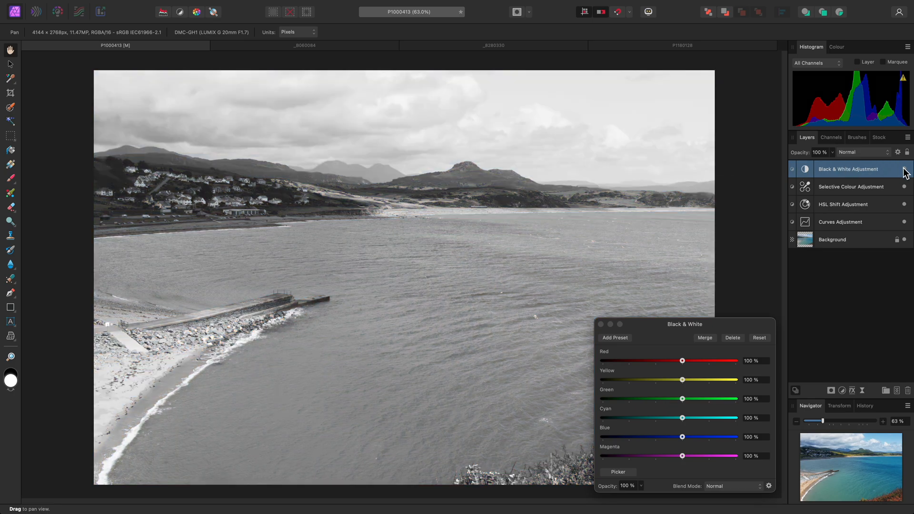
- Set Cyan 7%, Blue 18%, Yellow 185%, Green 300% to darken sea and sky, brighten land
{"action": "left_click_drag", "start_coordinate": [710, 418], "coordinate": [682, 419]}
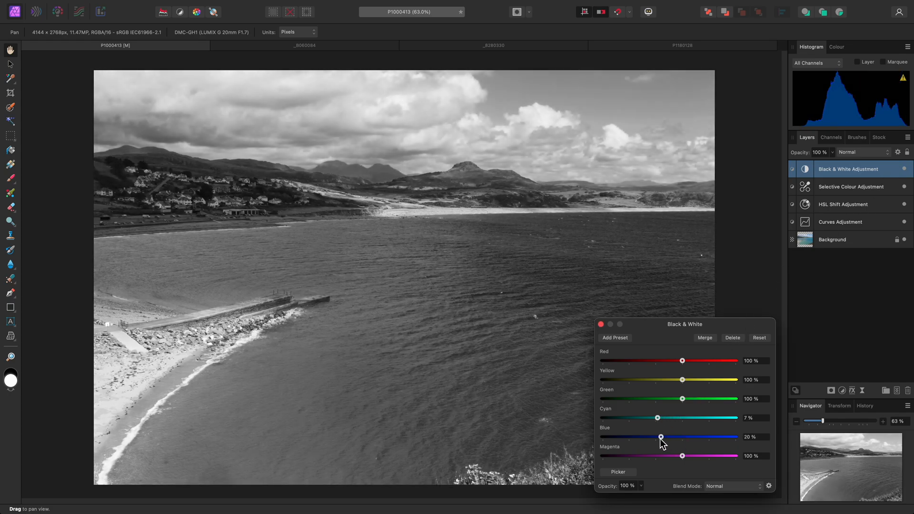
{"action": "left_click_drag", "start_coordinate": [661, 437], "coordinate": [659, 437]}
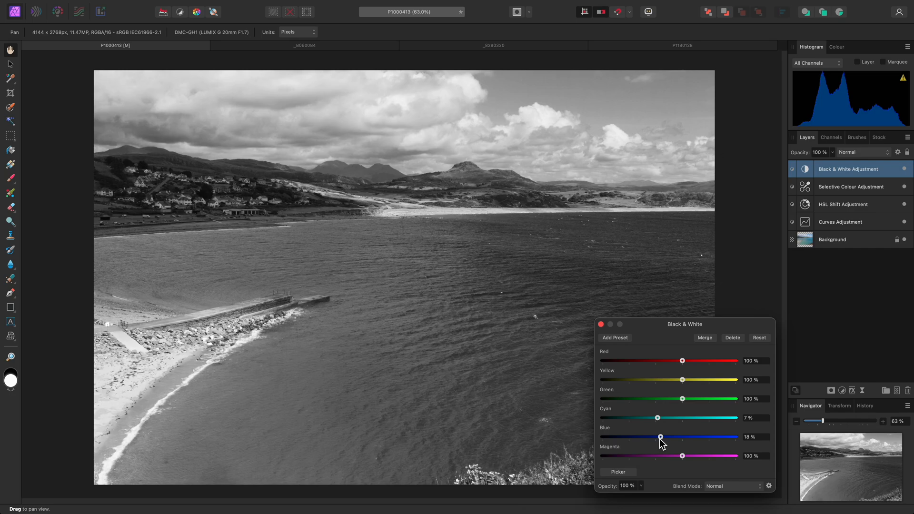
{"action": "mouse_move", "coordinate": [683, 383]}
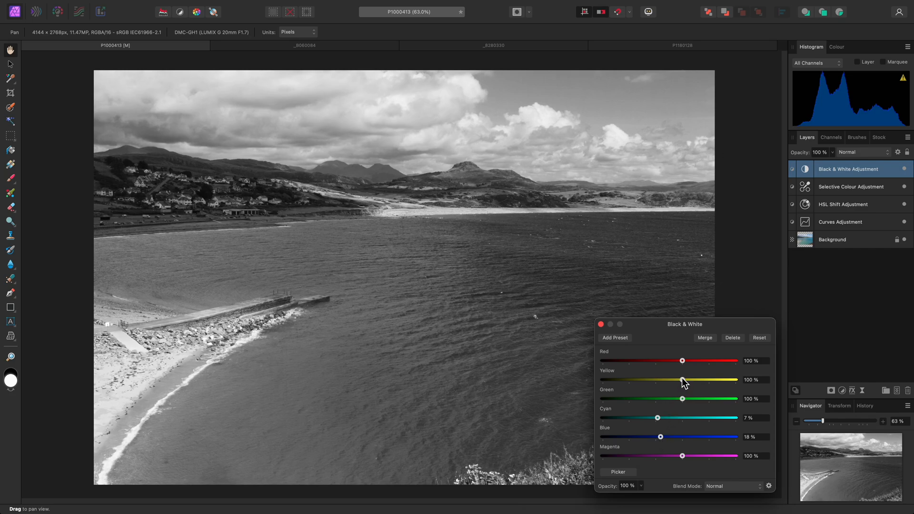
{"action": "left_click_drag", "start_coordinate": [683, 381], "coordinate": [703, 380]}
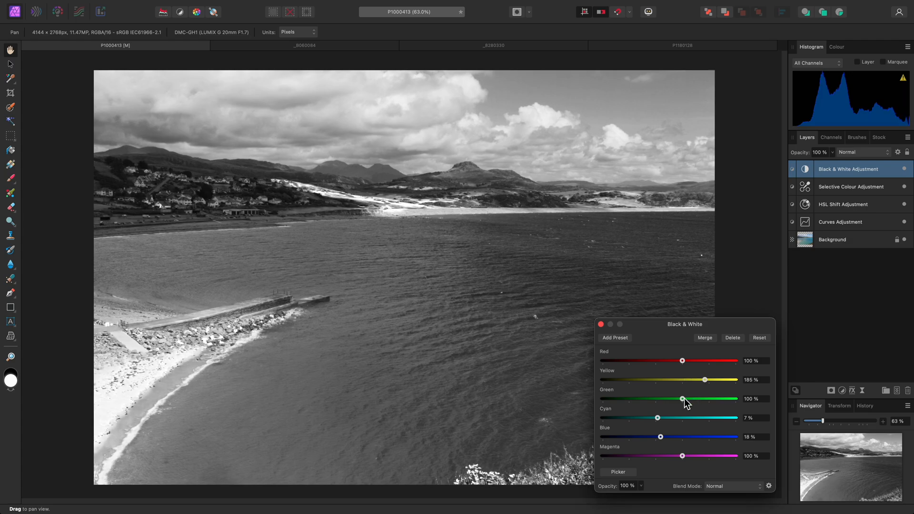
{"action": "left_click_drag", "start_coordinate": [682, 399], "coordinate": [737, 399]}
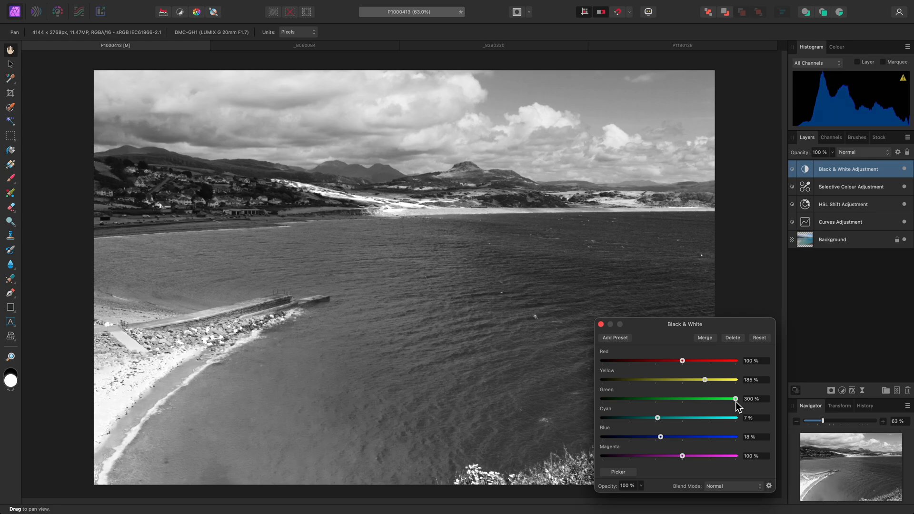
{"action": "mouse_move", "coordinate": [716, 399]}
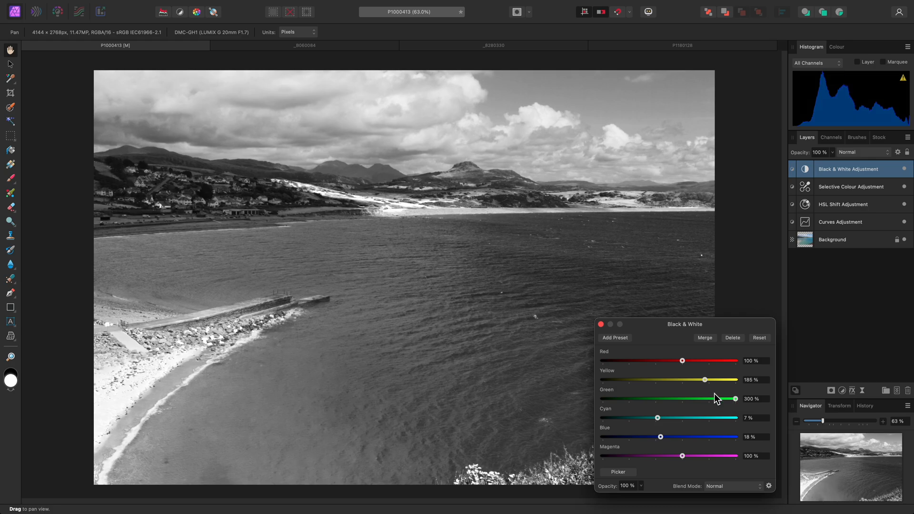
{"action": "left_click", "coordinate": [601, 323]}
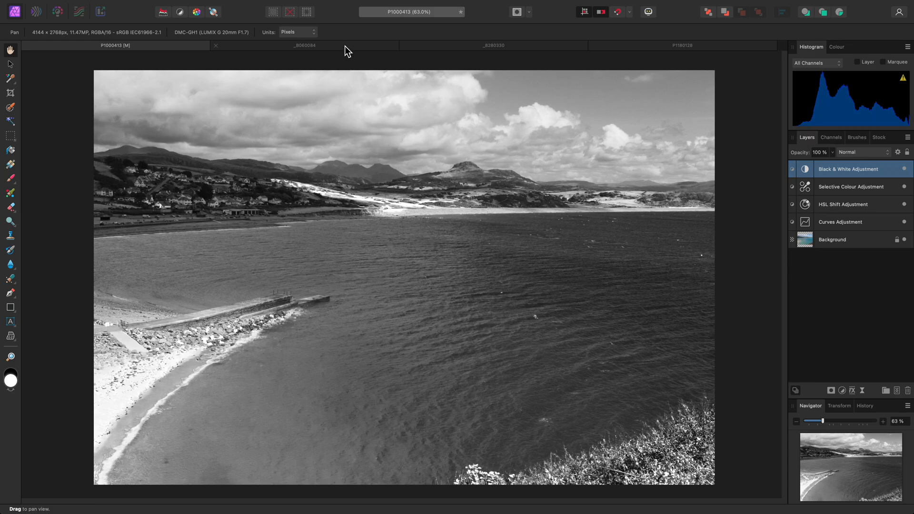
- Monochrome the _8060084 floodlit building photo with Red 88% and Yellow 58%
{"action": "left_click", "coordinate": [305, 44]}
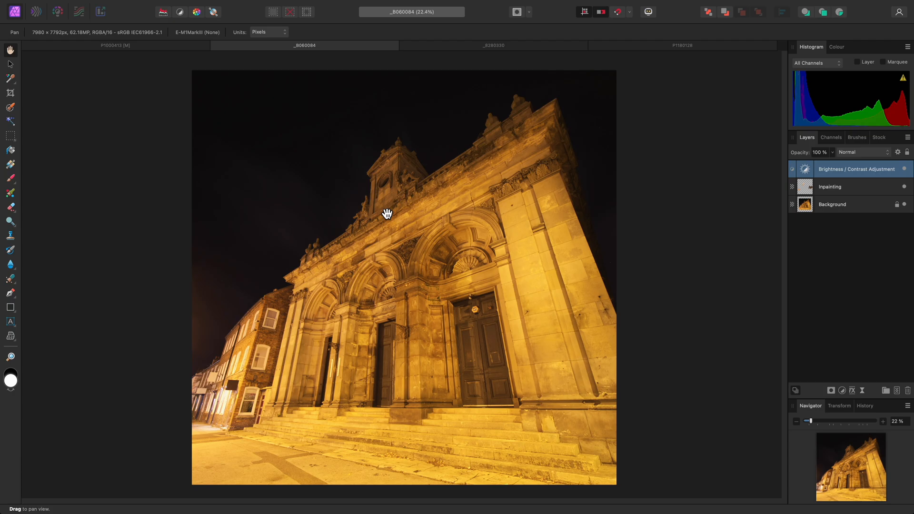
{"action": "mouse_move", "coordinate": [542, 274]}
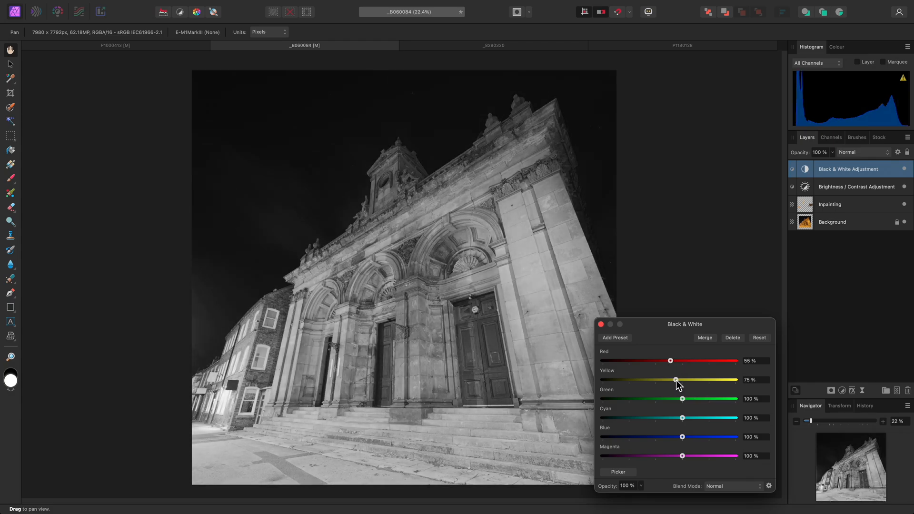
{"action": "left_click_drag", "start_coordinate": [671, 360], "coordinate": [666, 360]}
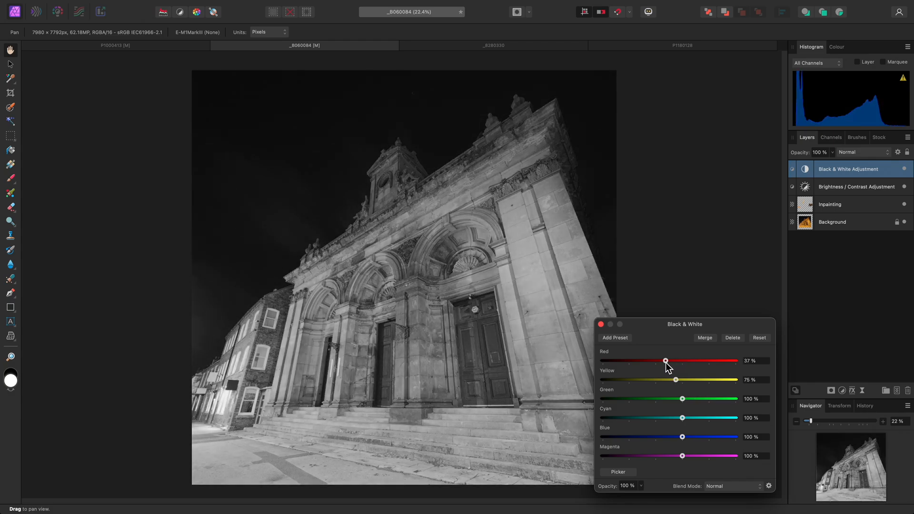
{"action": "left_click_drag", "start_coordinate": [666, 360], "coordinate": [677, 360]}
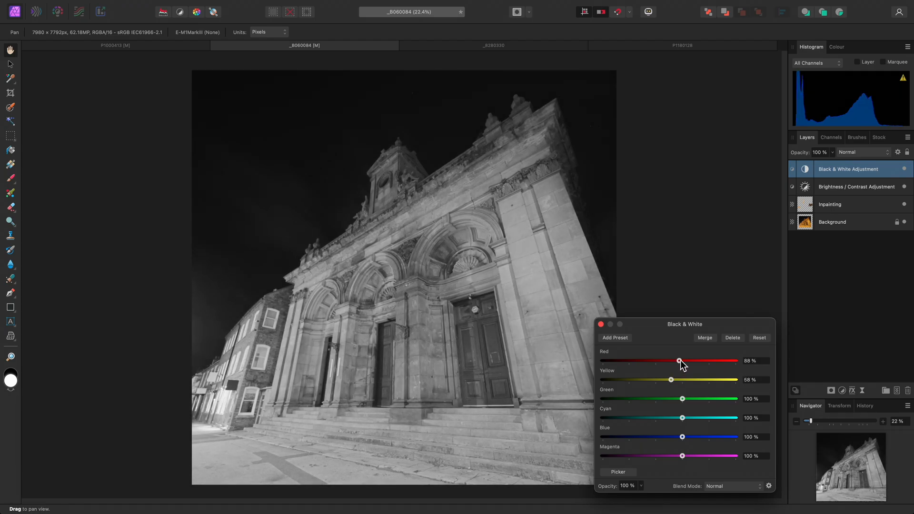
{"action": "left_click_drag", "start_coordinate": [679, 361], "coordinate": [688, 361]}
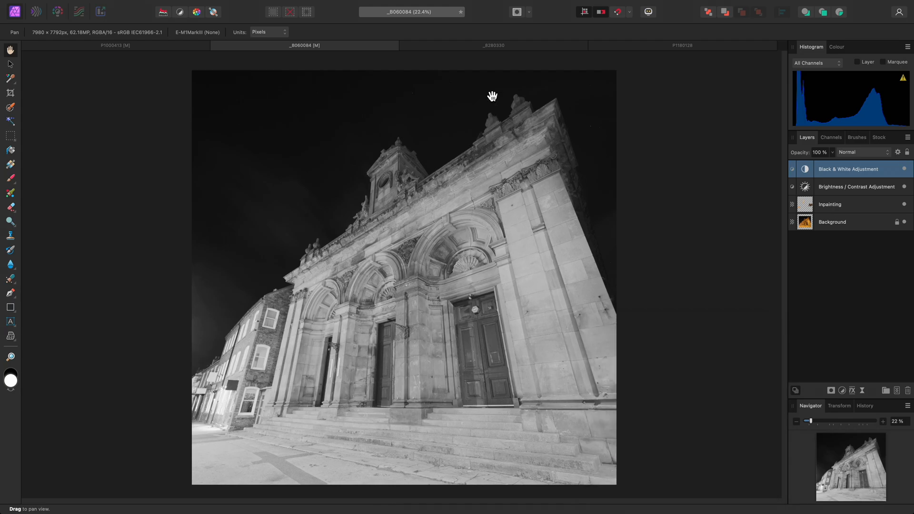
- On the damselfly photo, blend the Black & White layer by Multiply and brighten its blue body
{"action": "left_click", "coordinate": [493, 46]}
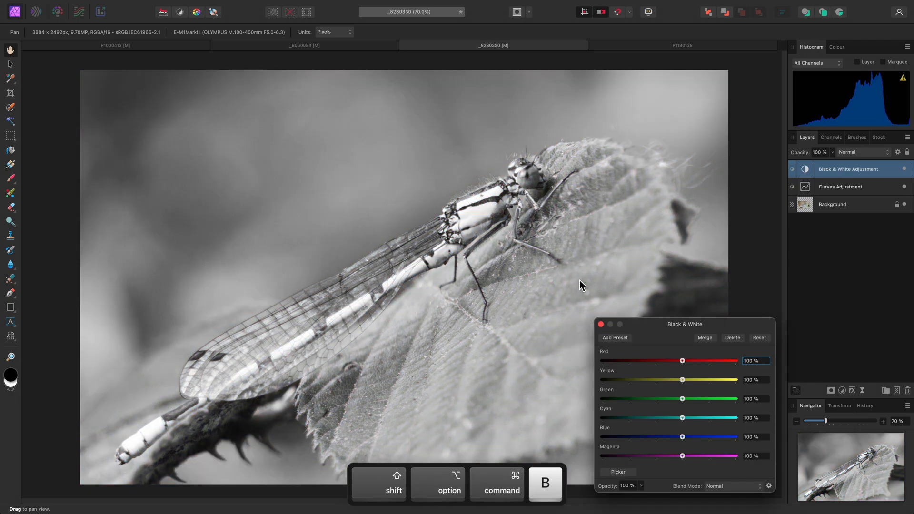
{"action": "left_click_drag", "start_coordinate": [685, 324], "coordinate": [682, 201]}
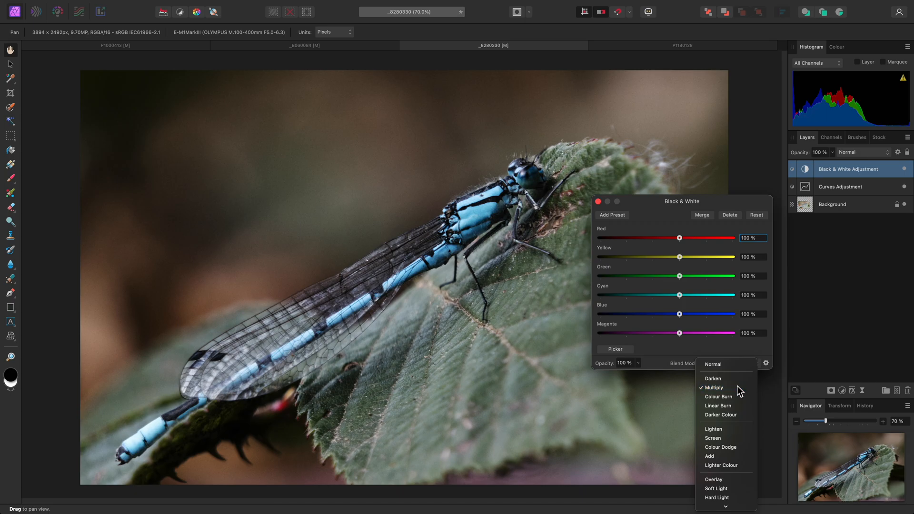
{"action": "left_click", "coordinate": [714, 387]}
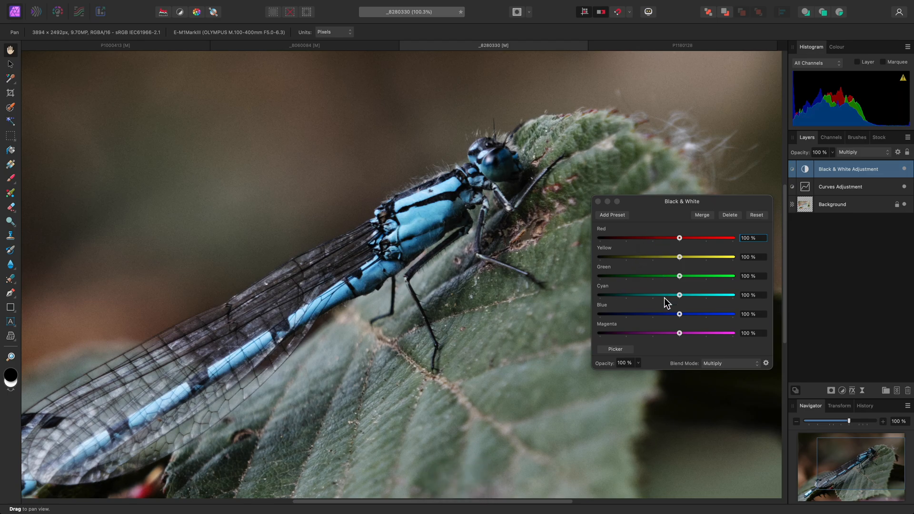
{"action": "mouse_move", "coordinate": [685, 302]}
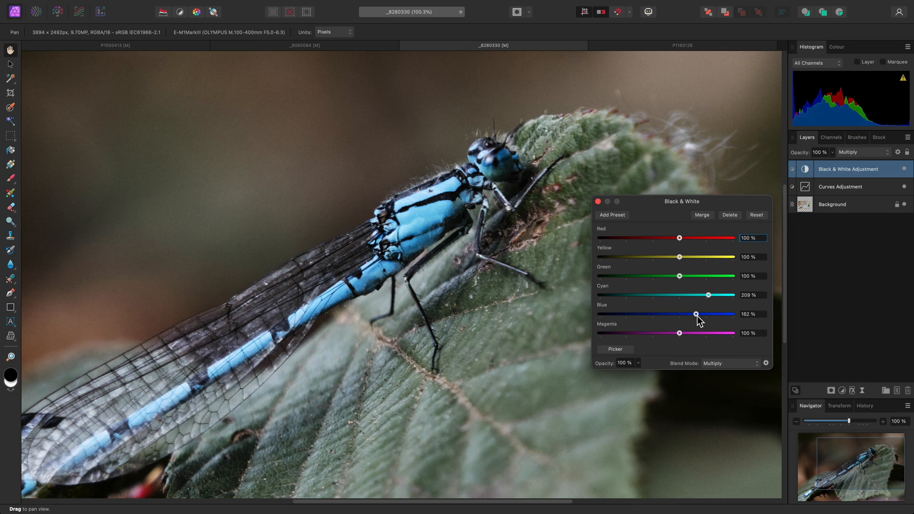
{"action": "left_click_drag", "start_coordinate": [695, 314], "coordinate": [705, 314]}
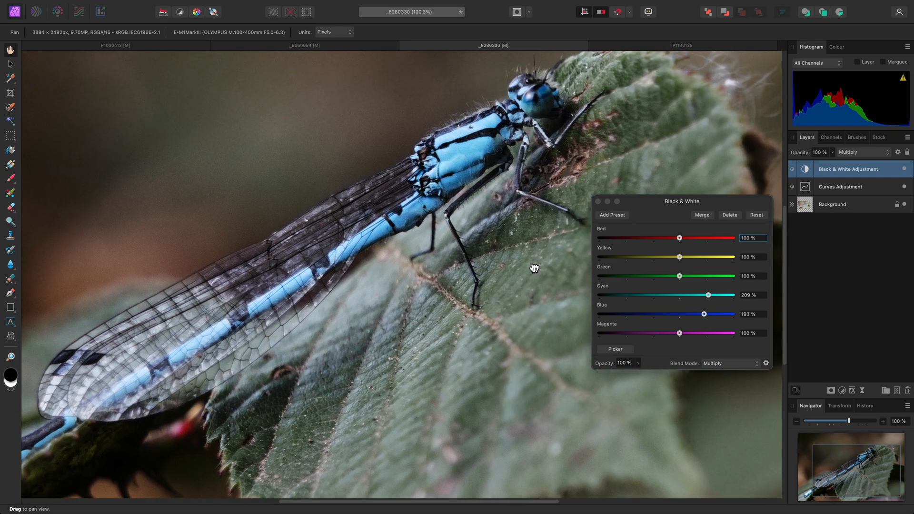
{"action": "left_click_drag", "start_coordinate": [534, 268], "coordinate": [562, 310]}
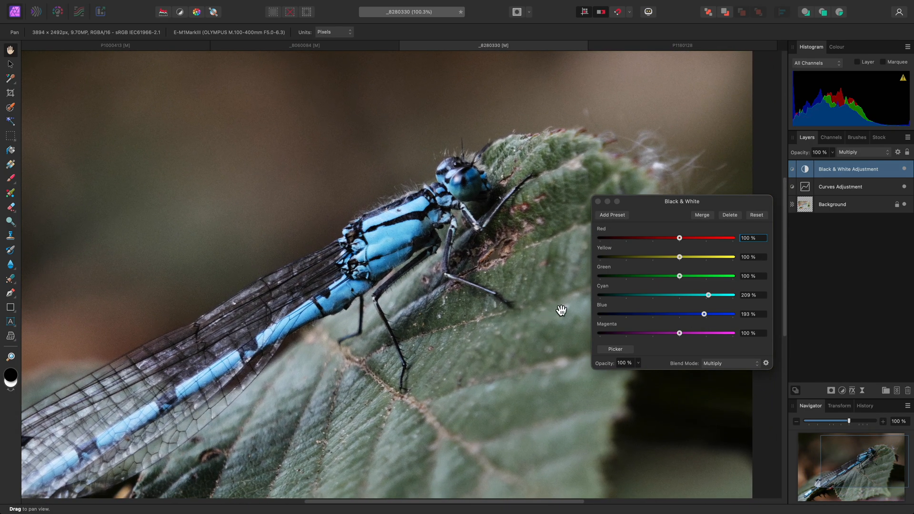
- Pull Red to -38% and Yellow to 13%, then ease the adjustment's opacity to 75%
{"action": "left_click_drag", "start_coordinate": [679, 238], "coordinate": [643, 238]}
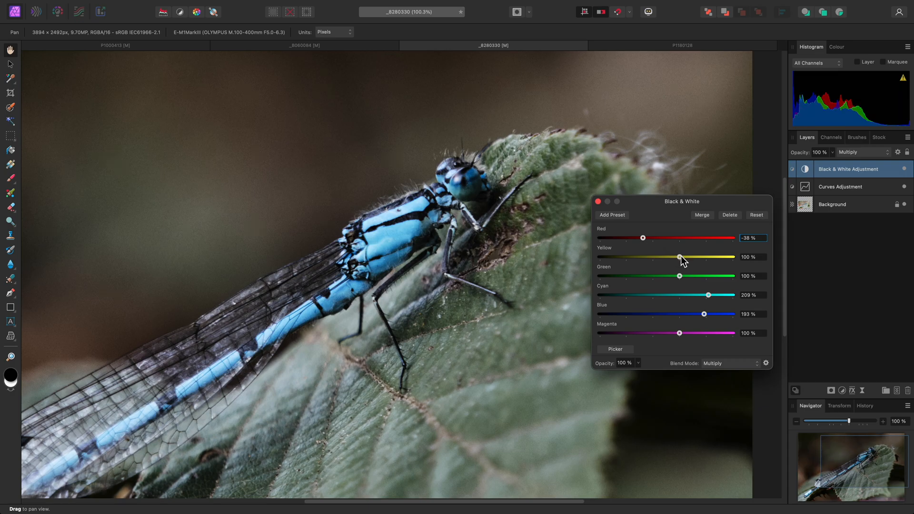
{"action": "left_click_drag", "start_coordinate": [679, 257], "coordinate": [657, 257]}
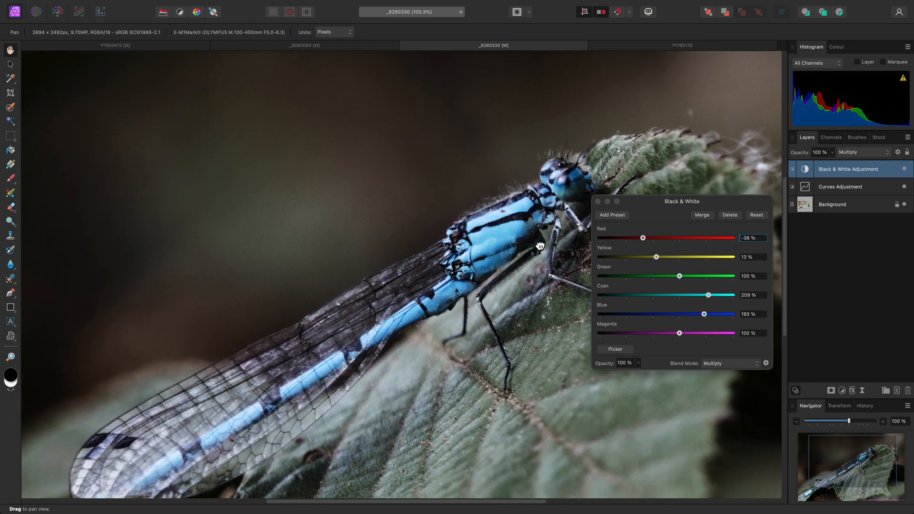
{"action": "left_click_drag", "start_coordinate": [539, 246], "coordinate": [569, 261]}
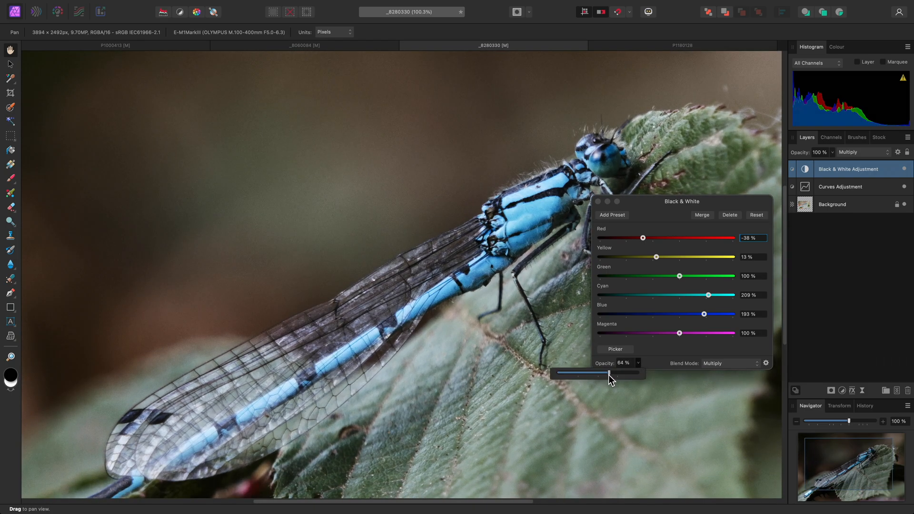
{"action": "left_click_drag", "start_coordinate": [609, 373], "coordinate": [586, 374]}
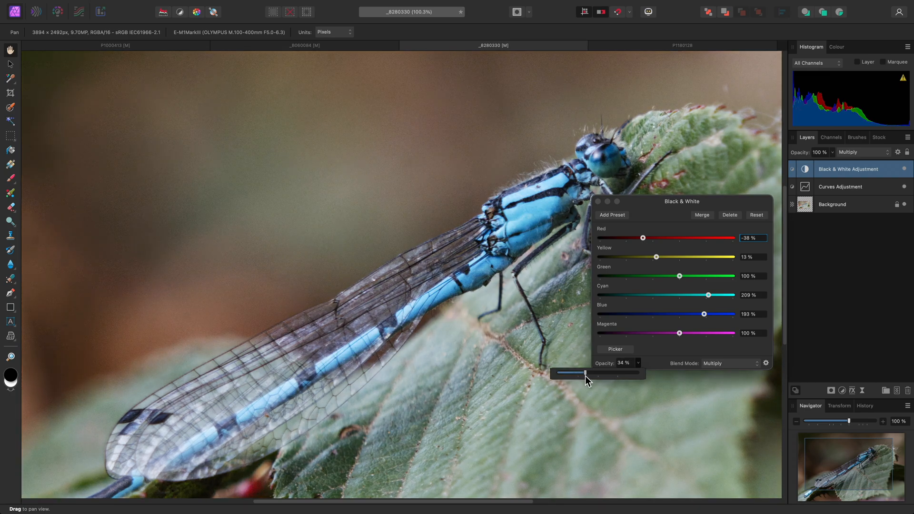
{"action": "left_click_drag", "start_coordinate": [586, 374], "coordinate": [627, 373]}
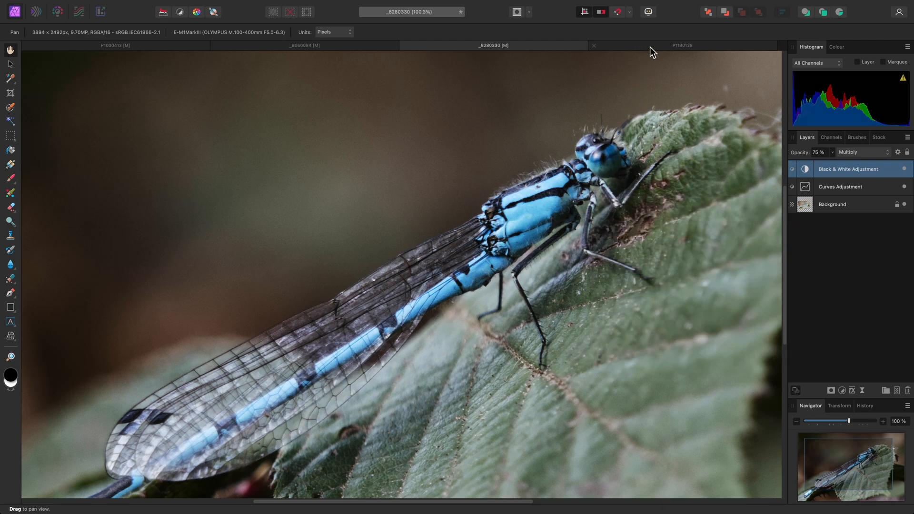
{"action": "left_click", "coordinate": [682, 46]}
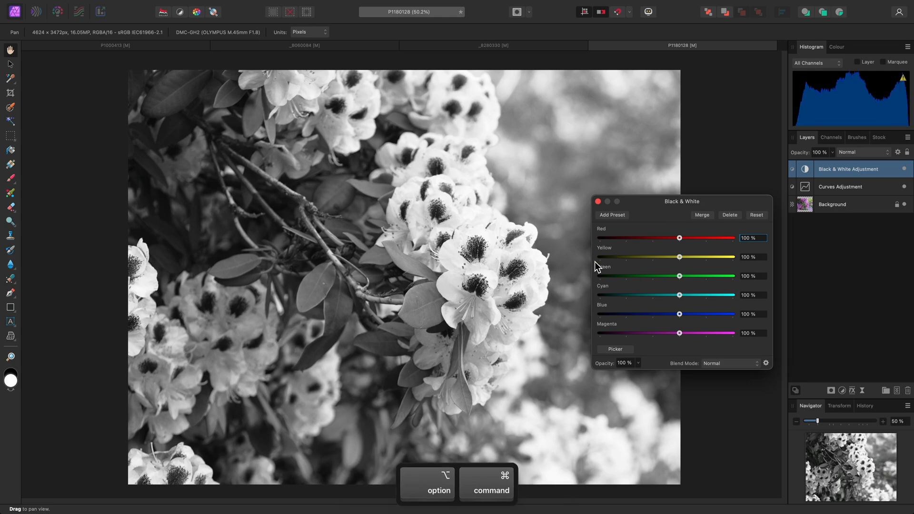
- Blend the rhododendron's Black & White adjustment by Luminosity so the pink returns
{"action": "left_click", "coordinate": [720, 363]}
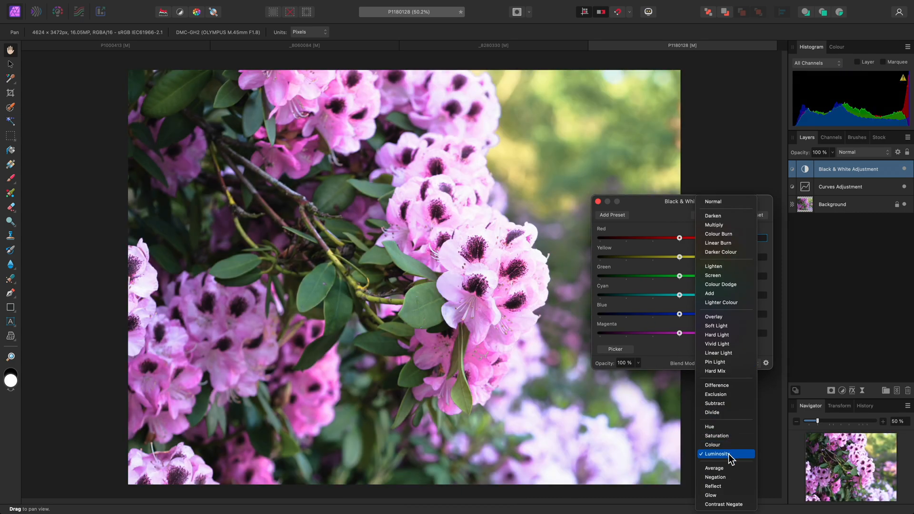
{"action": "left_click", "coordinate": [717, 454]}
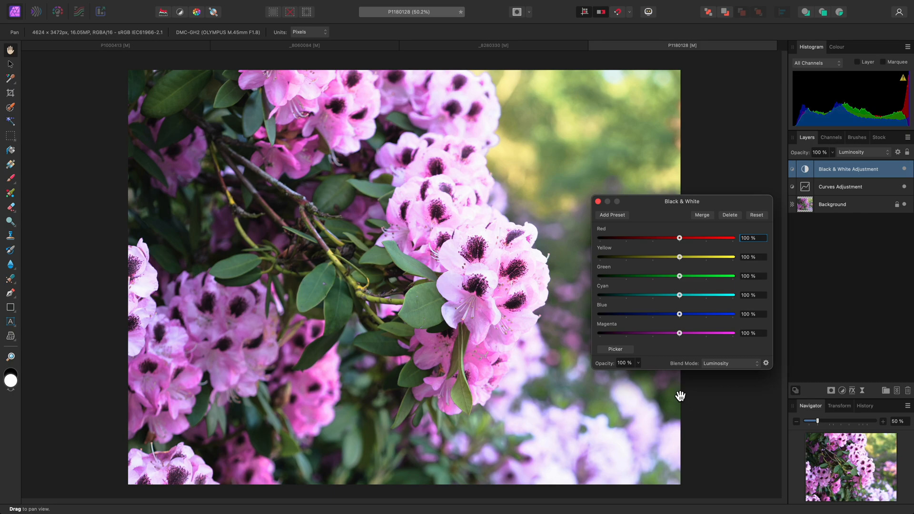
- Push Red, Yellow and Green below zero (-22, -22, -18%) with Magenta around 67%
{"action": "left_click_drag", "start_coordinate": [734, 238], "coordinate": [663, 239]}
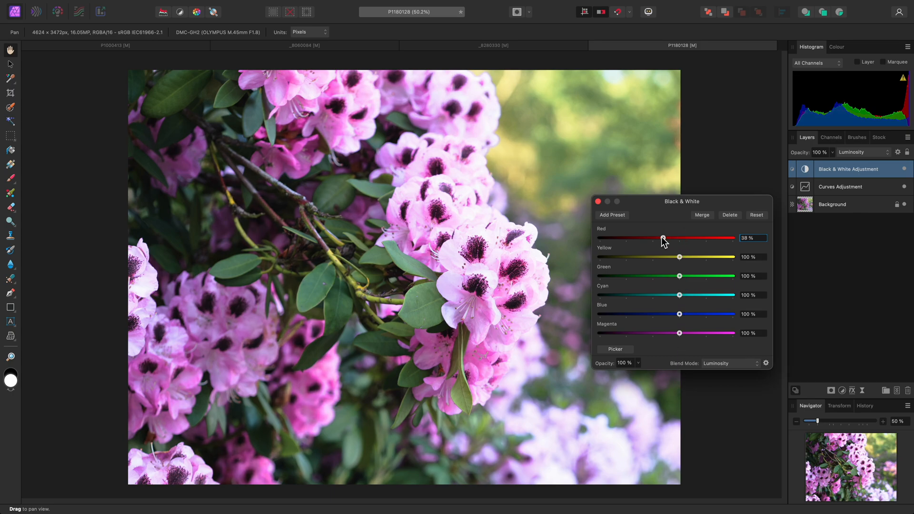
{"action": "left_click_drag", "start_coordinate": [736, 277], "coordinate": [662, 276]}
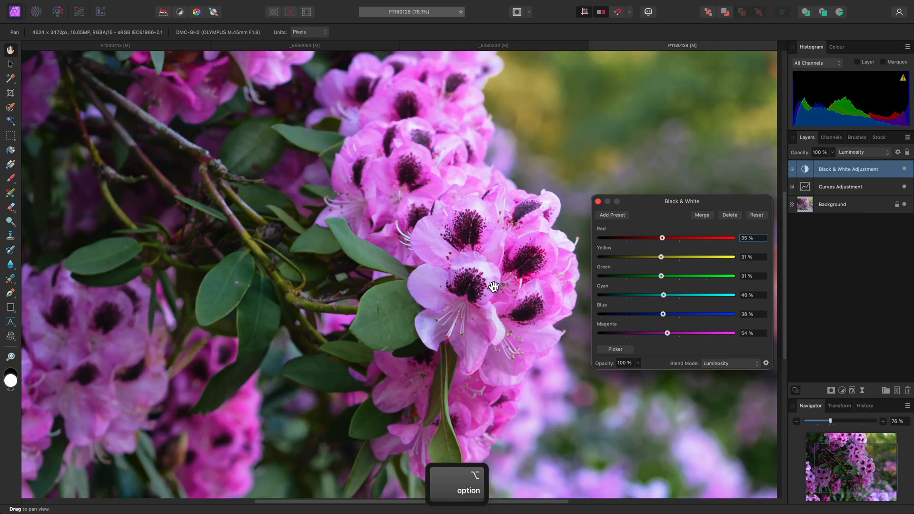
{"action": "left_click_drag", "start_coordinate": [669, 333], "coordinate": [677, 334]}
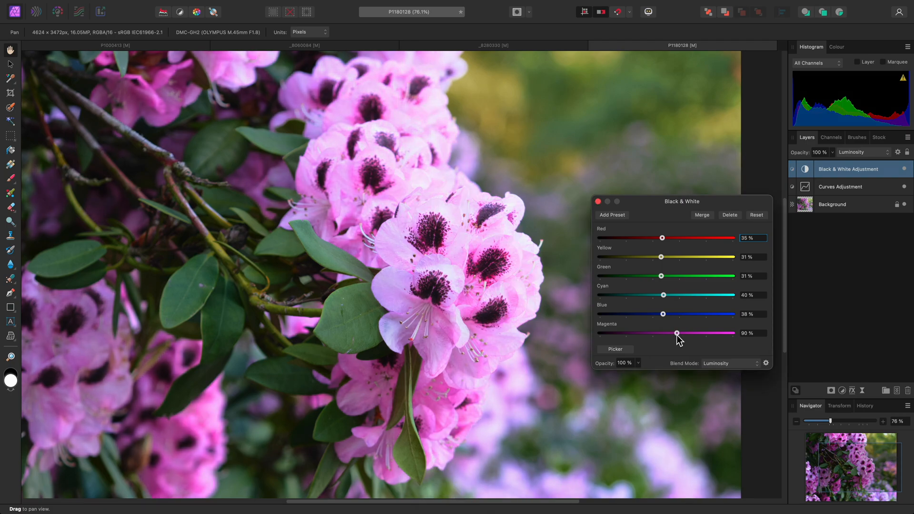
{"action": "left_click_drag", "start_coordinate": [677, 334], "coordinate": [671, 334]}
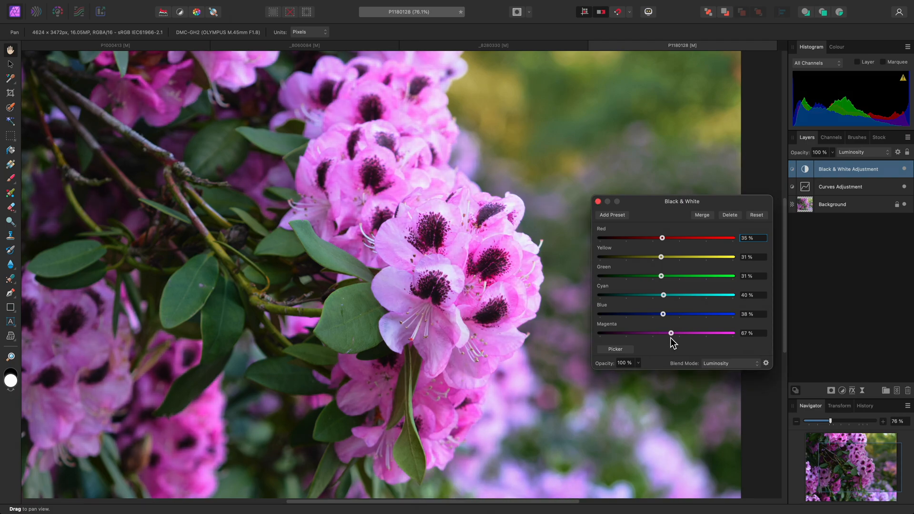
{"action": "left_click_drag", "start_coordinate": [662, 238], "coordinate": [651, 238]}
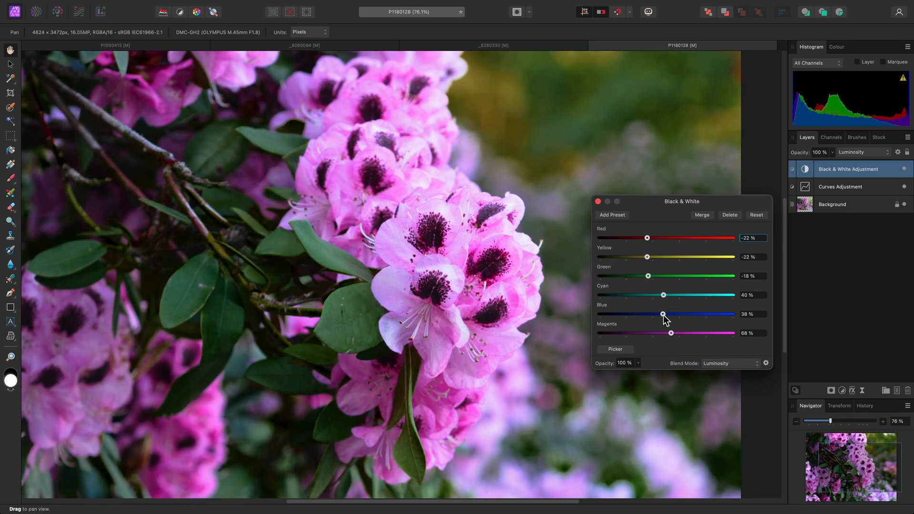
- Settle Blue at 122%, Cyan at -6% and Magenta at 64%
{"action": "left_click_drag", "start_coordinate": [663, 314], "coordinate": [706, 314]}
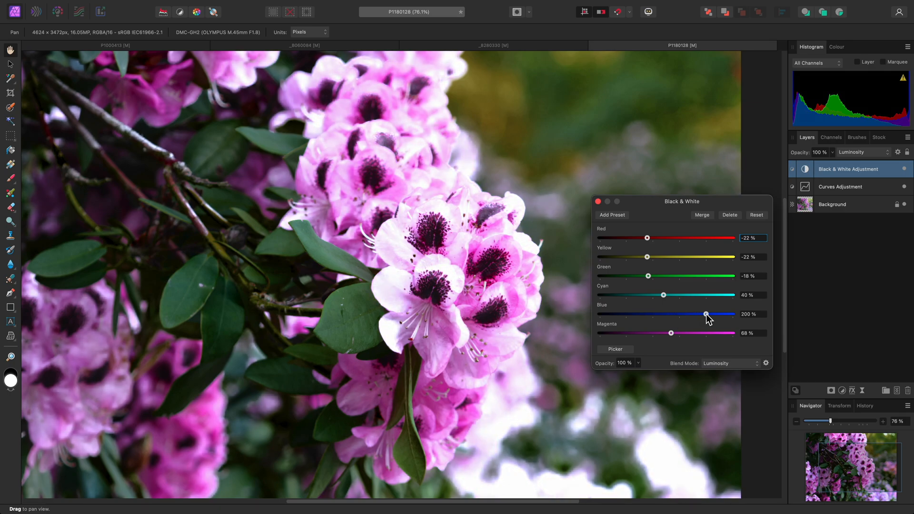
{"action": "left_click_drag", "start_coordinate": [706, 313], "coordinate": [677, 314]}
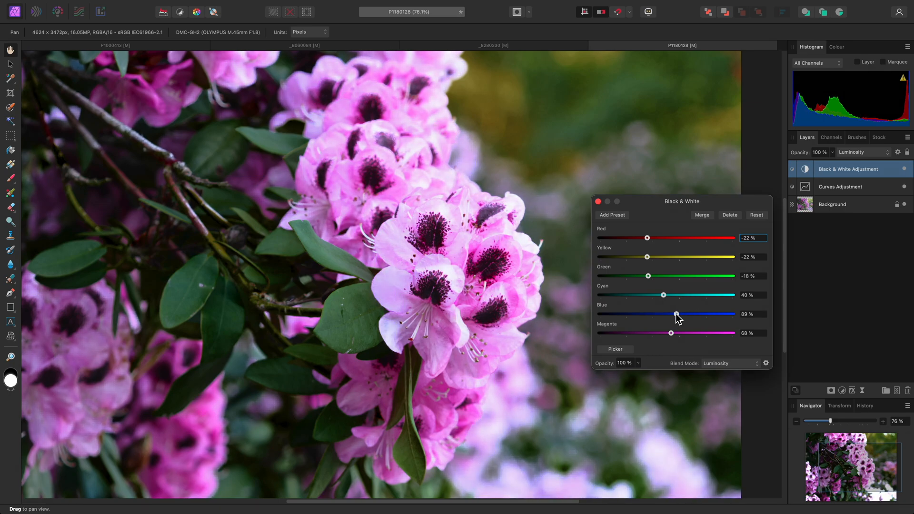
{"action": "left_click_drag", "start_coordinate": [676, 314], "coordinate": [734, 315]}
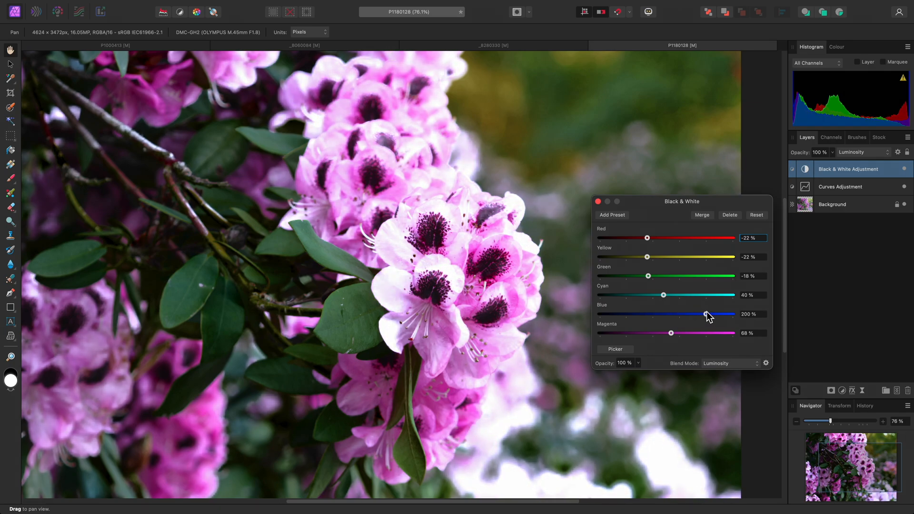
{"action": "left_click_drag", "start_coordinate": [726, 315], "coordinate": [685, 314]}
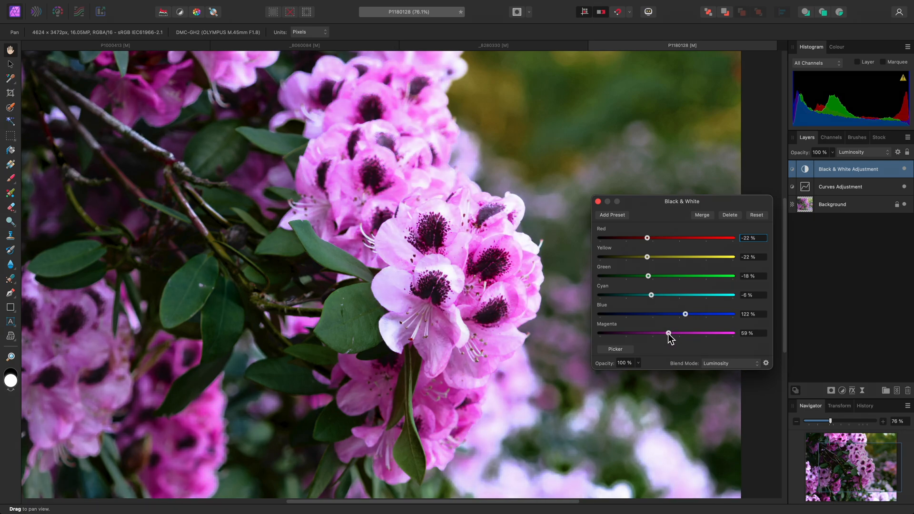
{"action": "left_click_drag", "start_coordinate": [667, 333], "coordinate": [671, 334]}
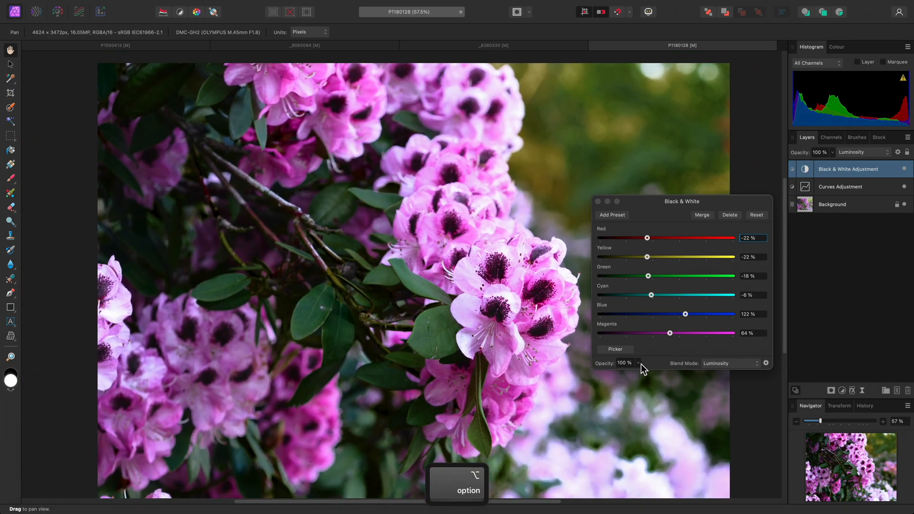
- Bring the rhododendron's Black & White adjustment opacity to 75%
{"action": "left_click_drag", "start_coordinate": [638, 376], "coordinate": [594, 376]}
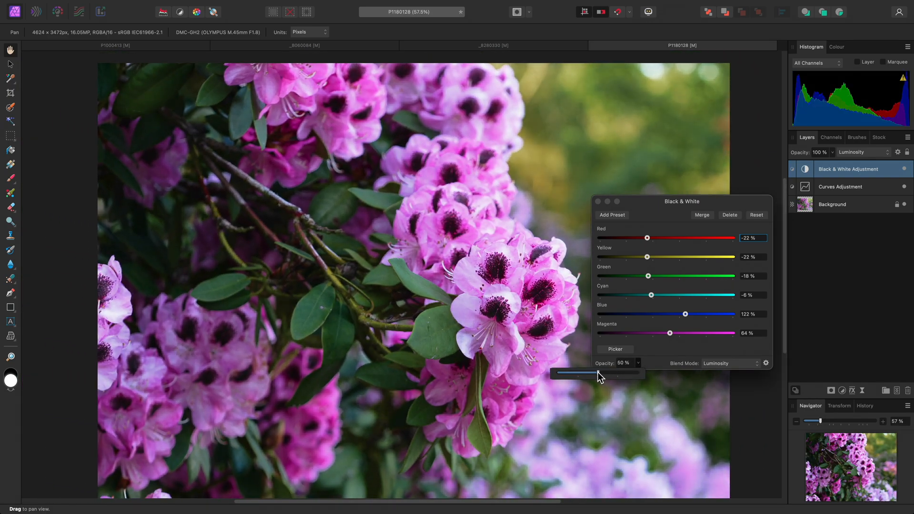
{"action": "left_click_drag", "start_coordinate": [583, 374], "coordinate": [638, 374]}
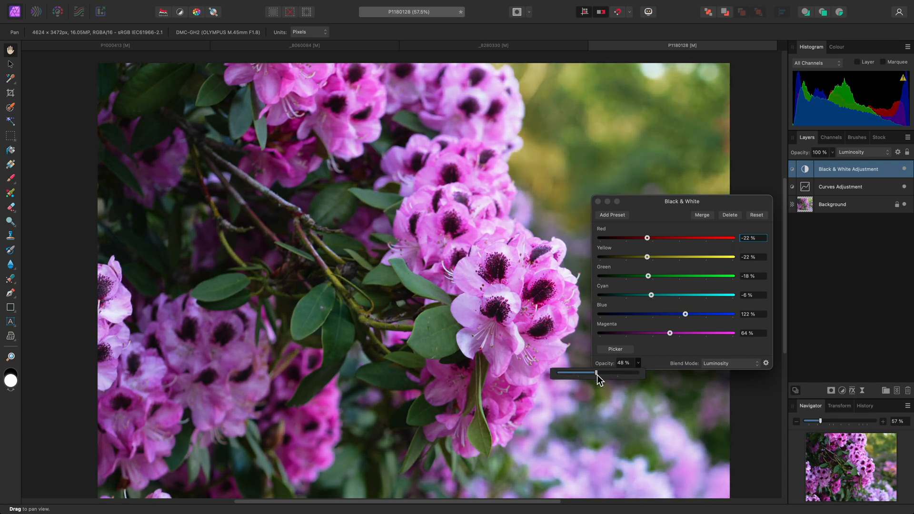
{"action": "left_click_drag", "start_coordinate": [596, 374], "coordinate": [618, 374]}
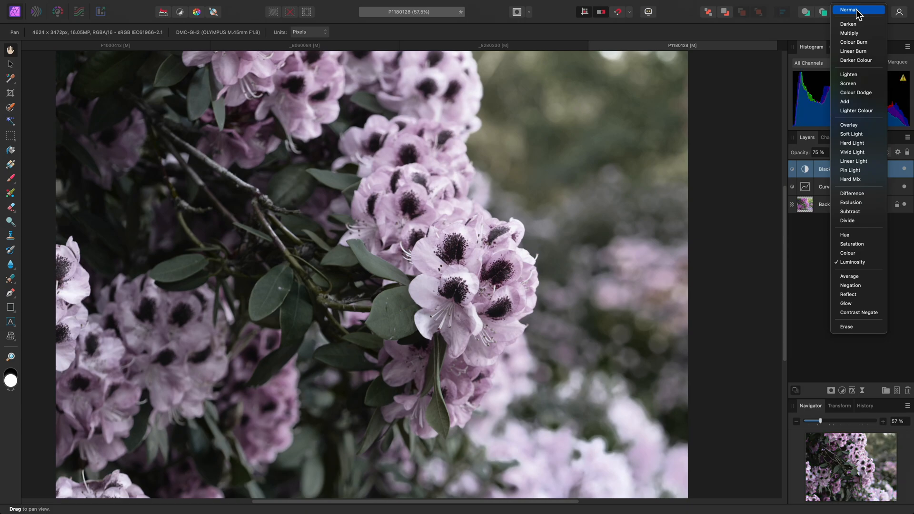
- Switch the layer to Normal blending and fade it to about 4% opacity
{"action": "left_click", "coordinate": [850, 10]}
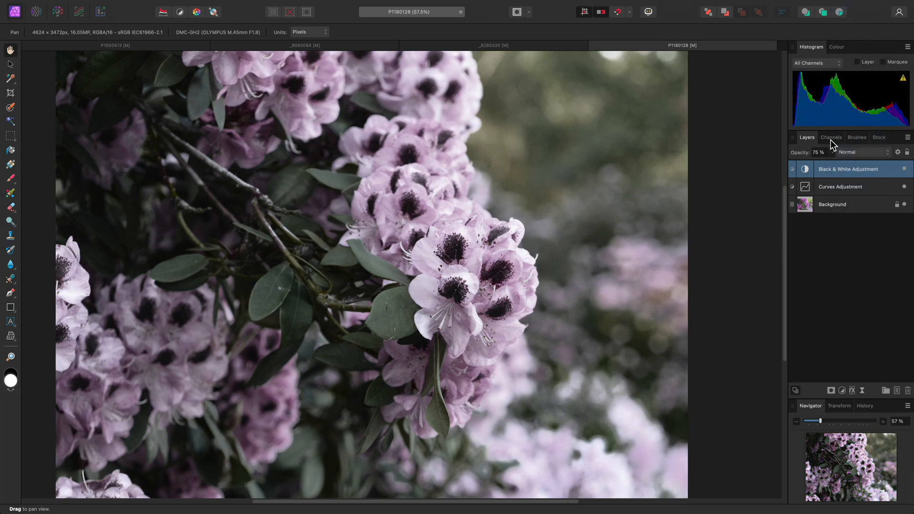
{"action": "left_click_drag", "start_coordinate": [822, 162], "coordinate": [774, 162]}
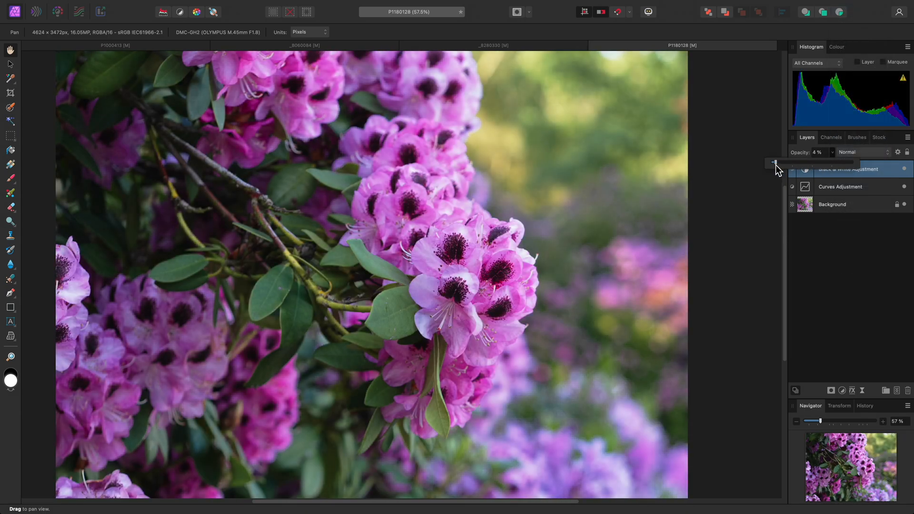